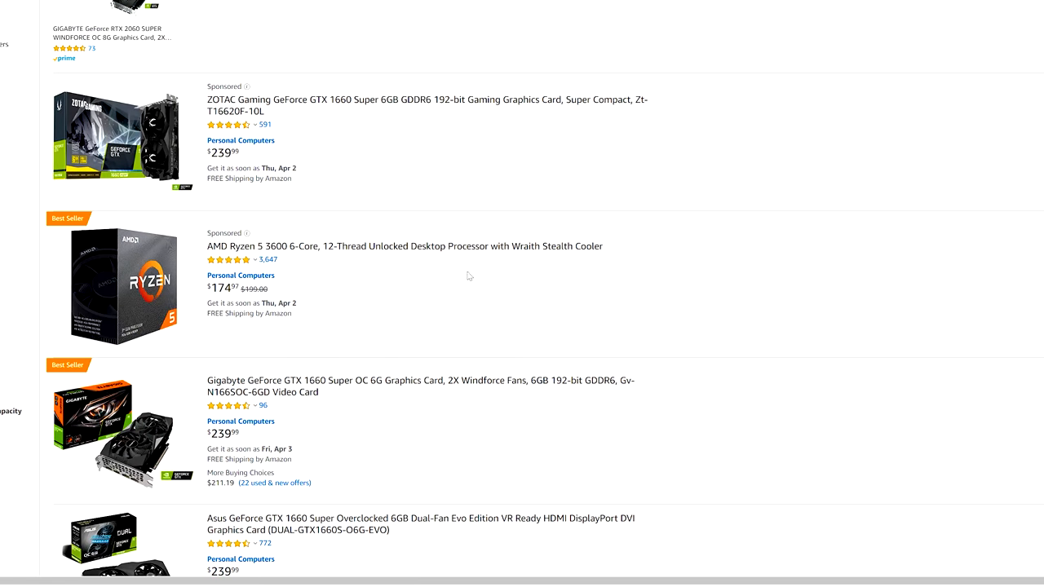
- Scroll back up through the GTX 1660 Super graphics card results
scroll("up", 3)
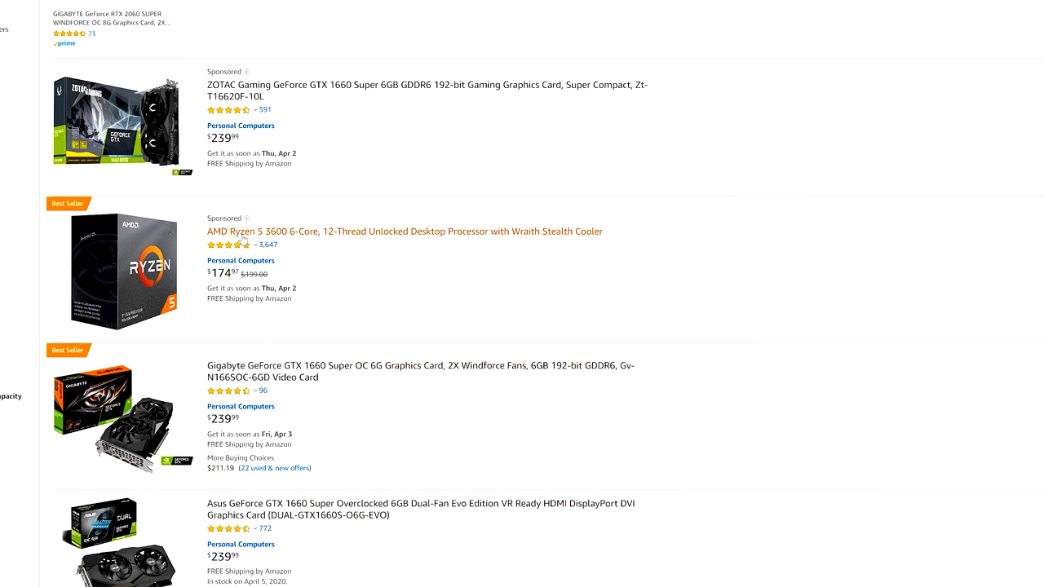
scroll("up", 3)
type("5600")
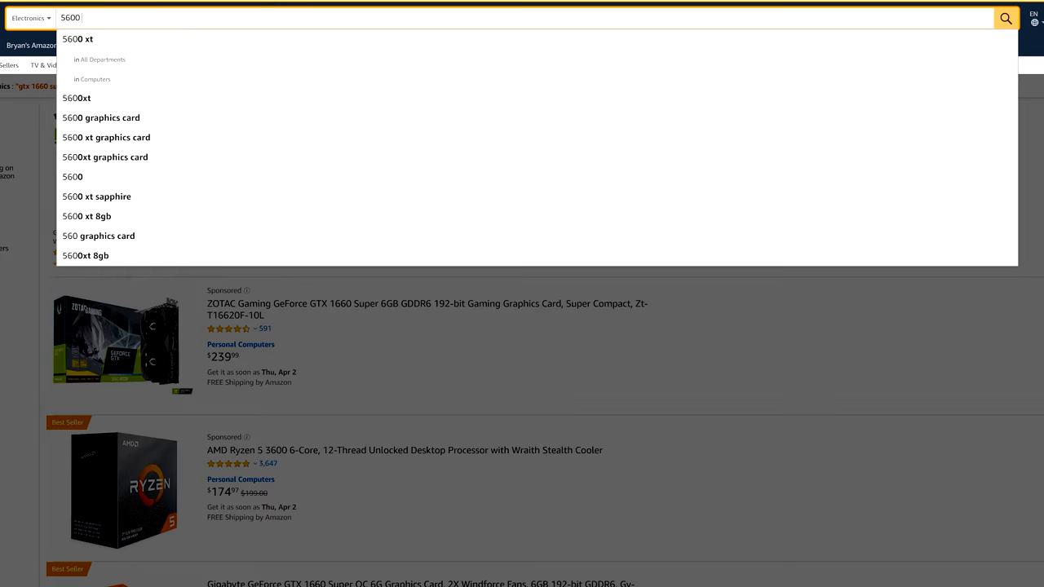
- Search for '5600 xt' and browse the Radeon RX 5600 XT results
left_click(77, 38)
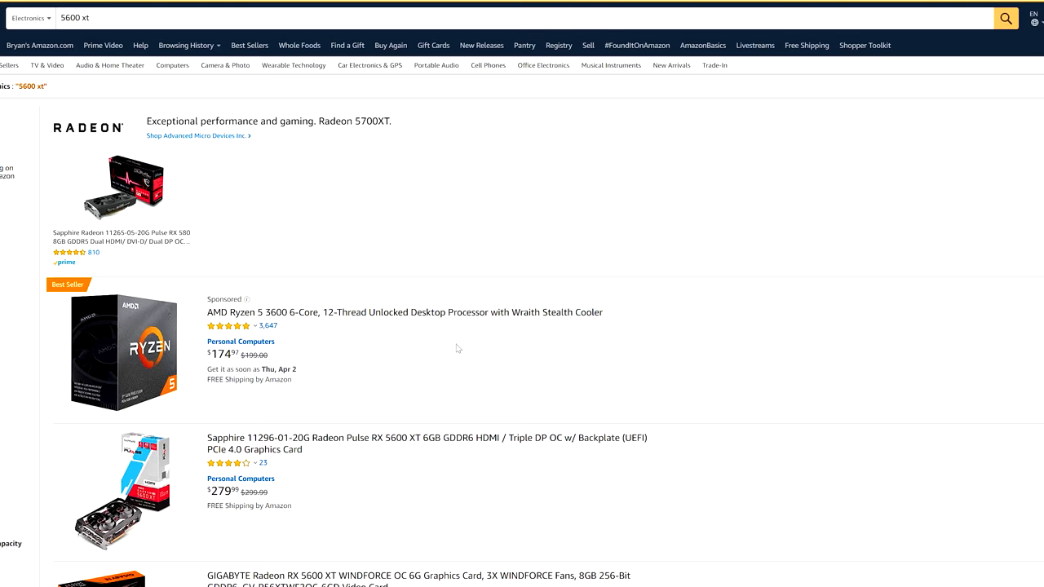
scroll("down", 3)
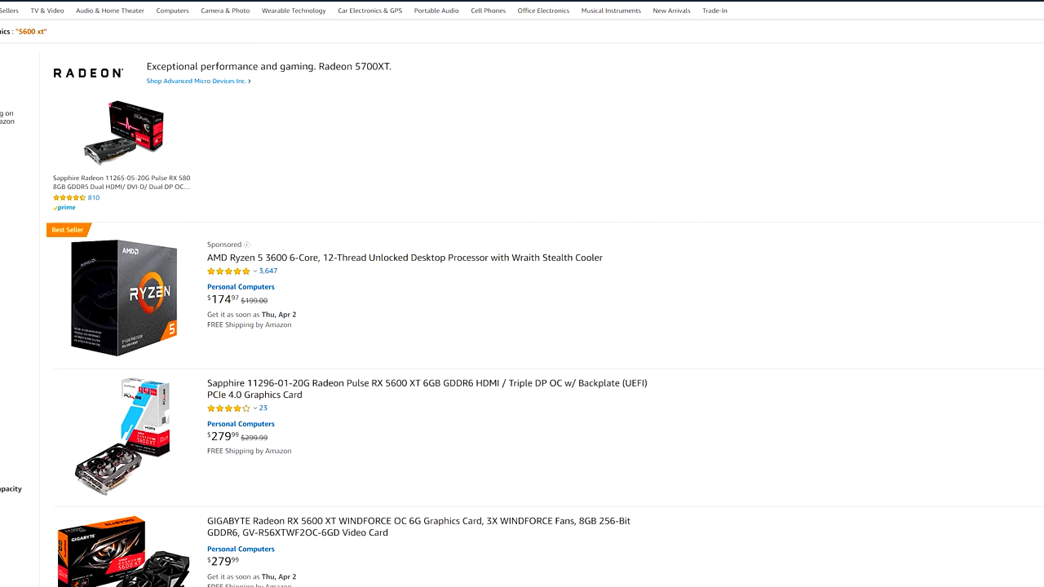
mouse_move(300, 317)
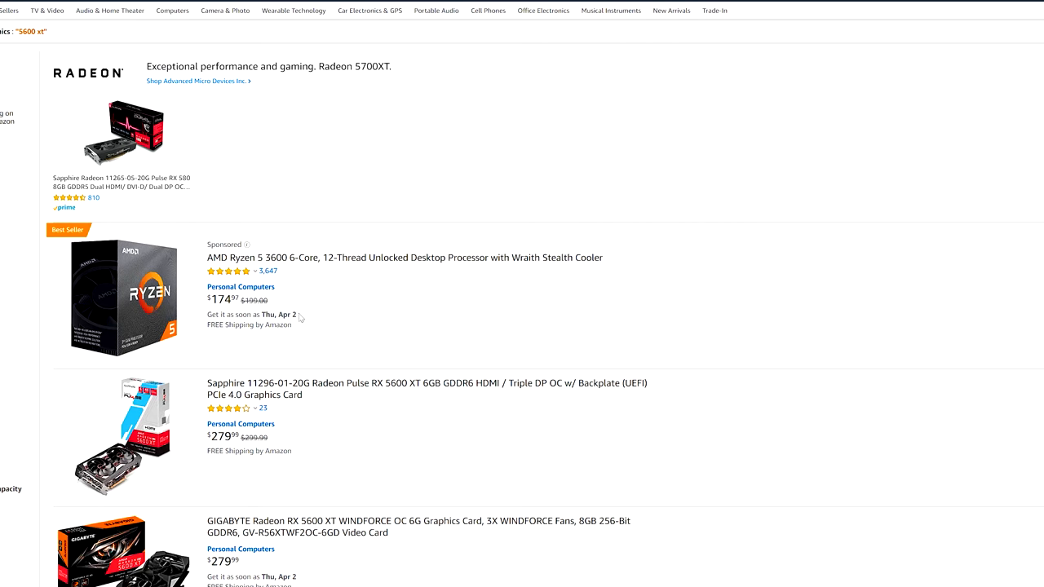
scroll("down", 3)
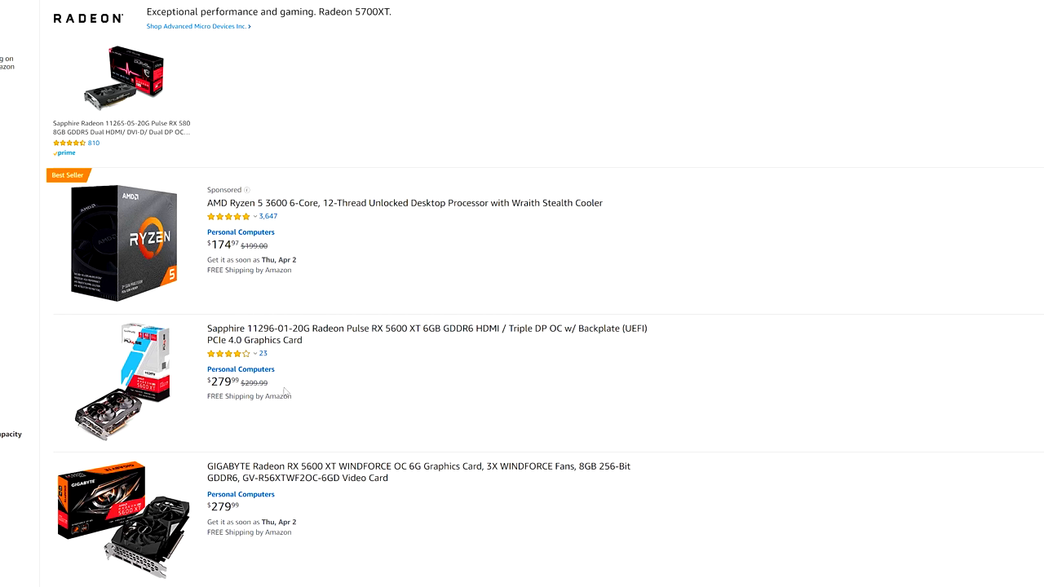
scroll("down", 3)
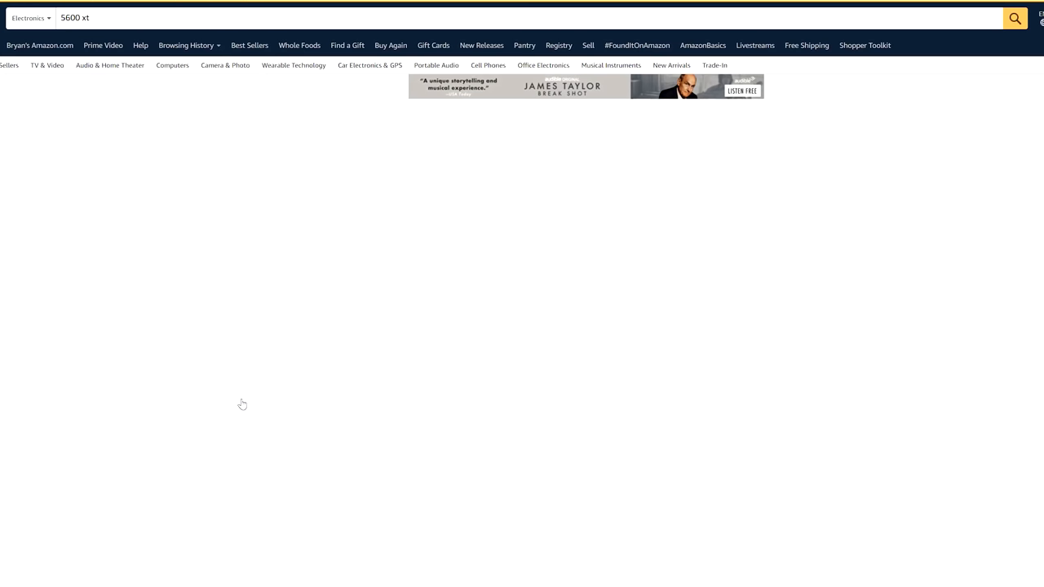
- Highlight the $269.99 price on the XFX RX 5600 XT Thicc II Pro page
left_click(1013, 18)
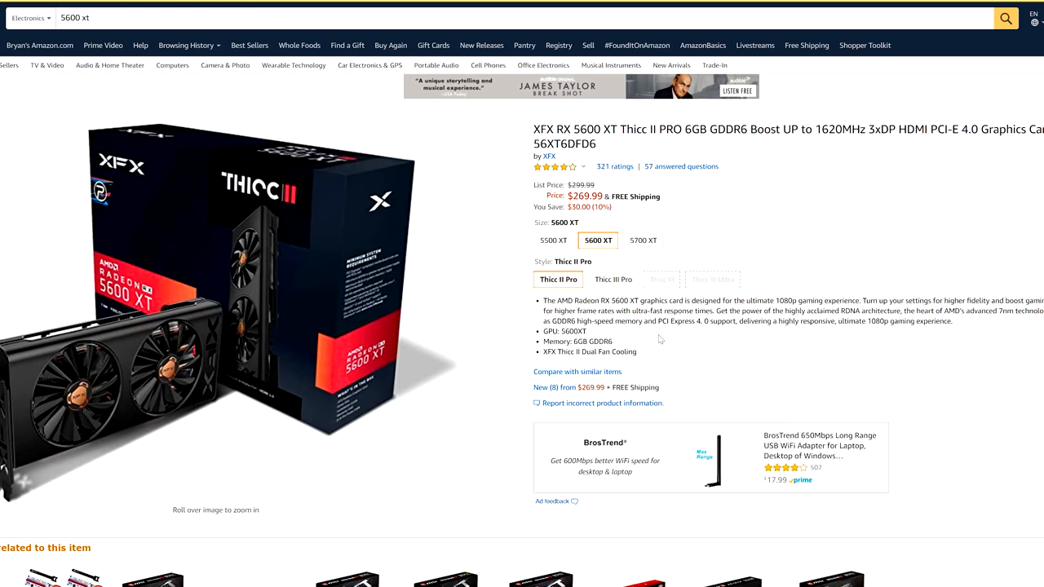
double_click(598, 196)
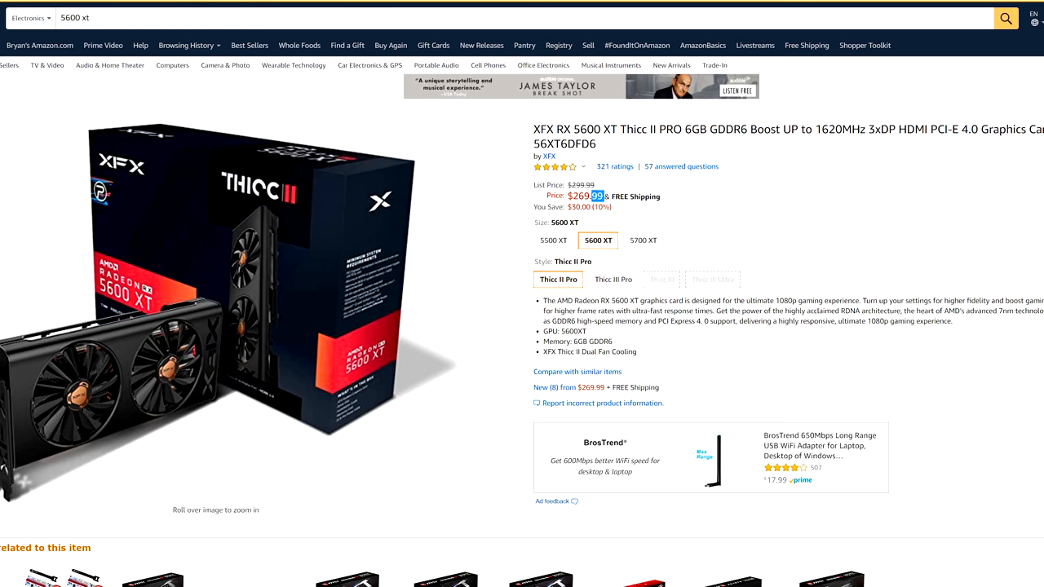
left_click(1006, 18)
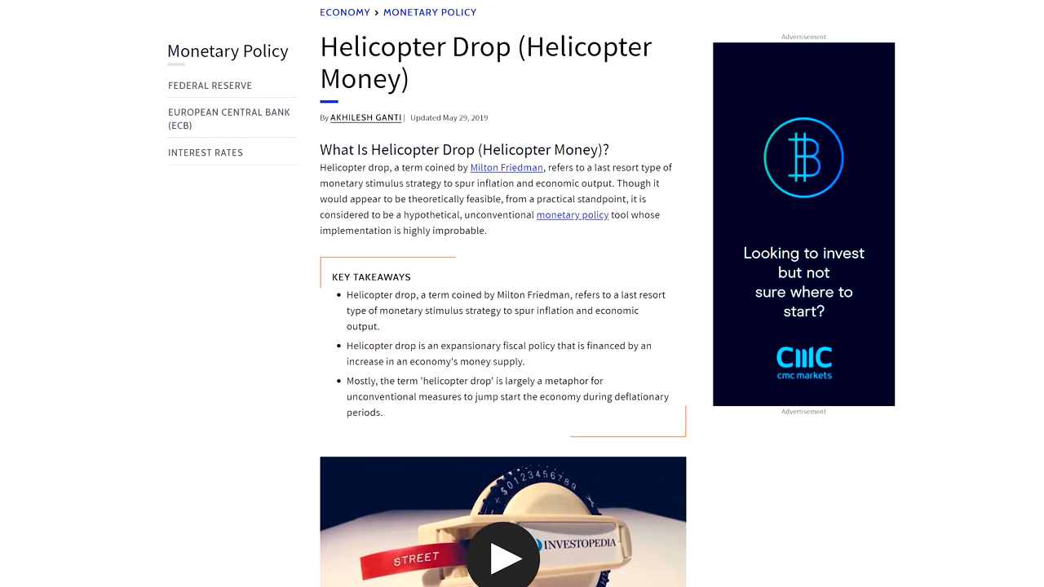
- Scroll to 'Understanding Helicopter Drop', highlight its first paragraph and 'Helicopter Ben'
scroll("down", 3)
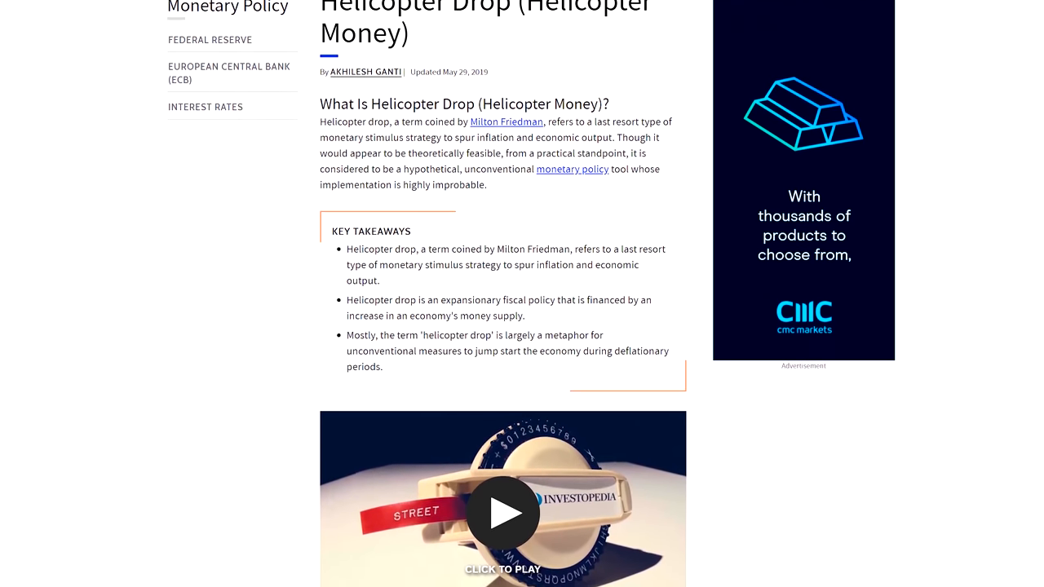
scroll("down", 3)
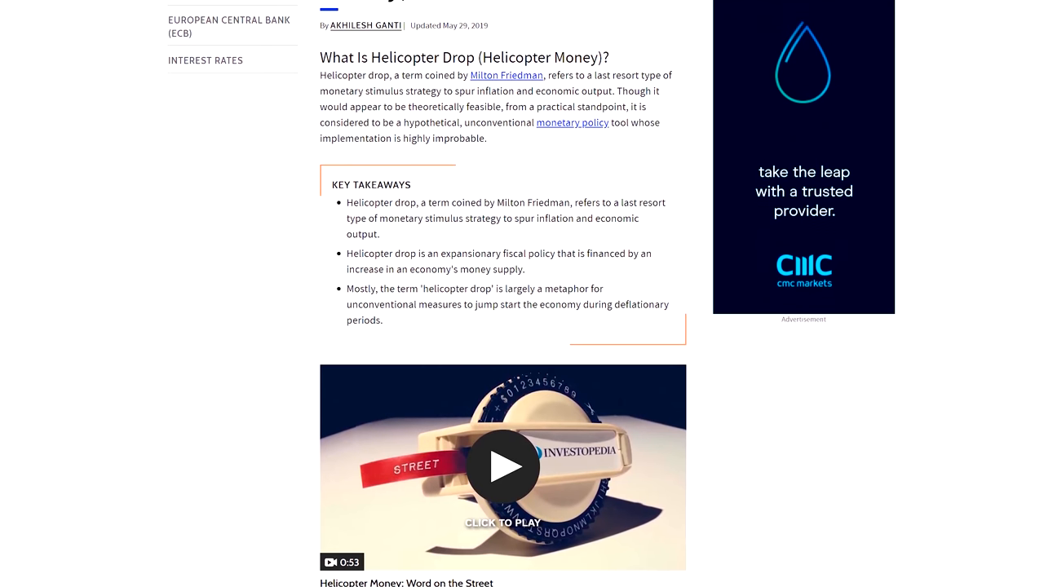
scroll("down", 3)
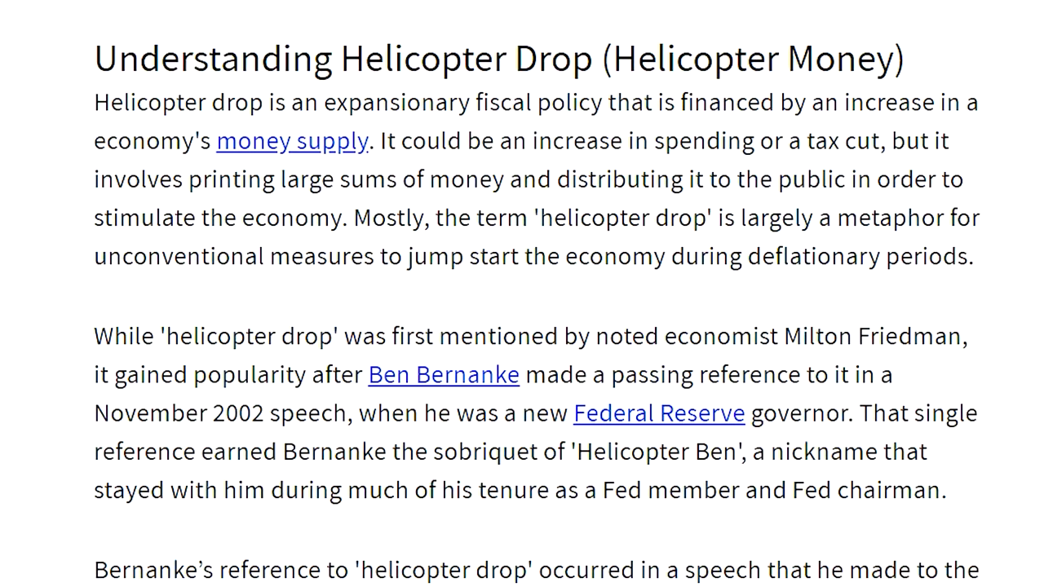
left_click_drag(94, 57, 975, 257)
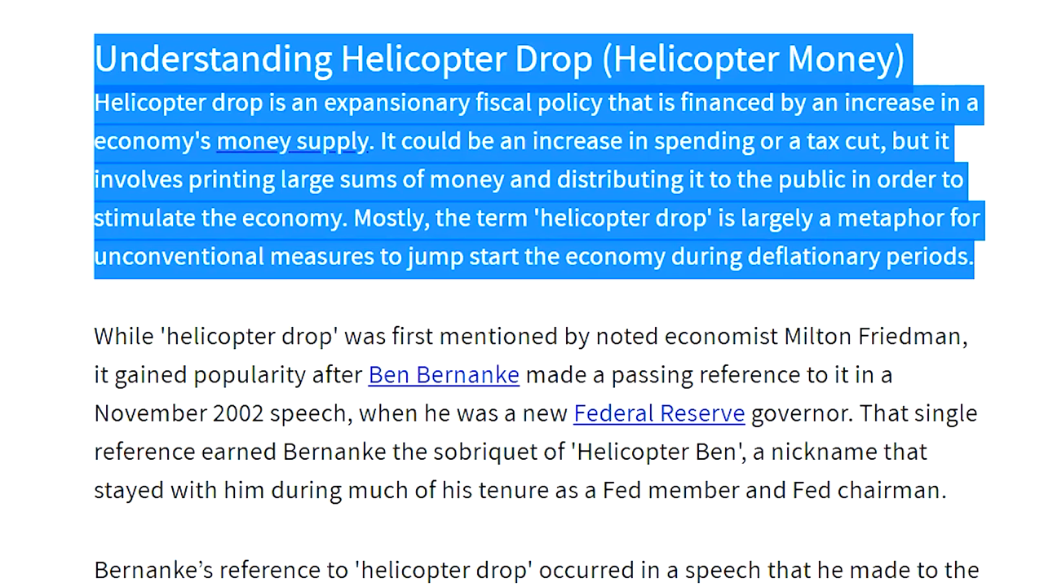
double_click(656, 452)
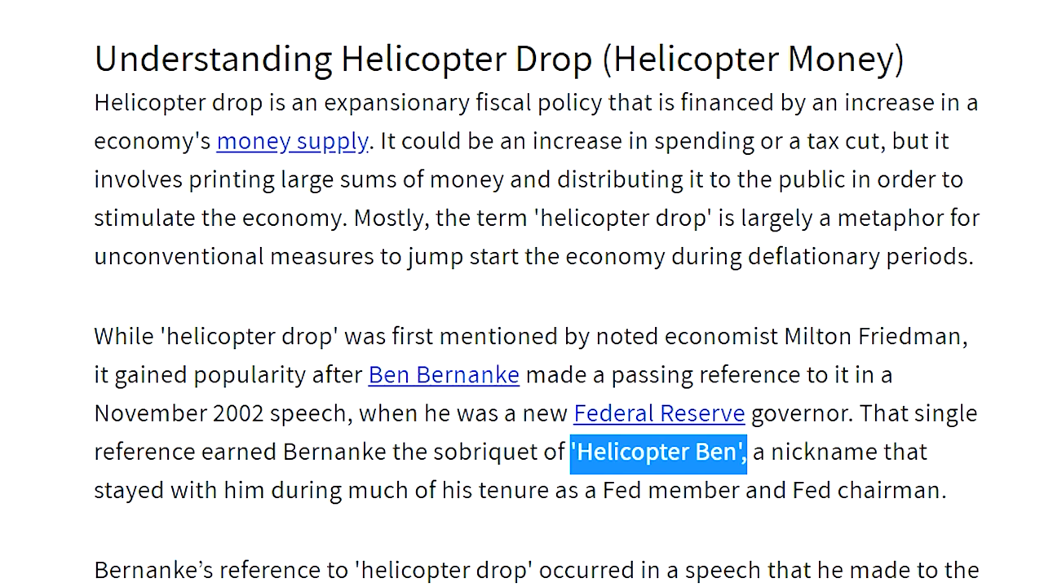